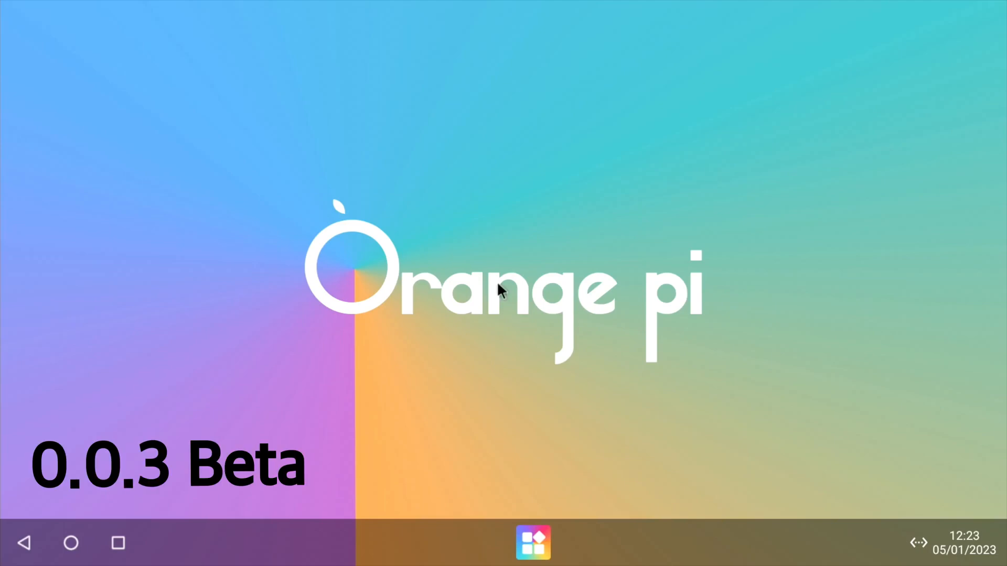
mouse_move(391, 348)
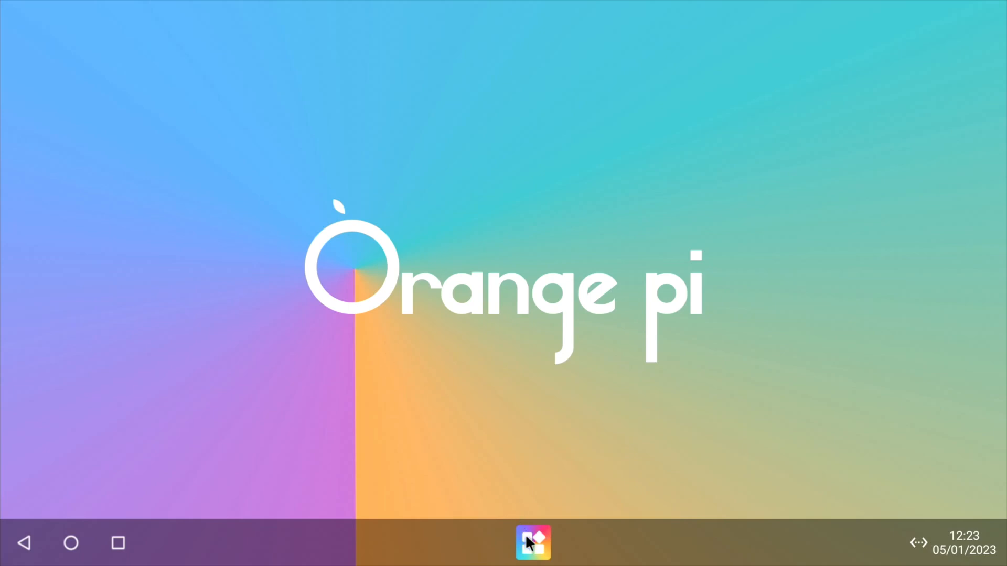
Navigate Settings > System > Languages and input to reach the add-language list
click(532, 542)
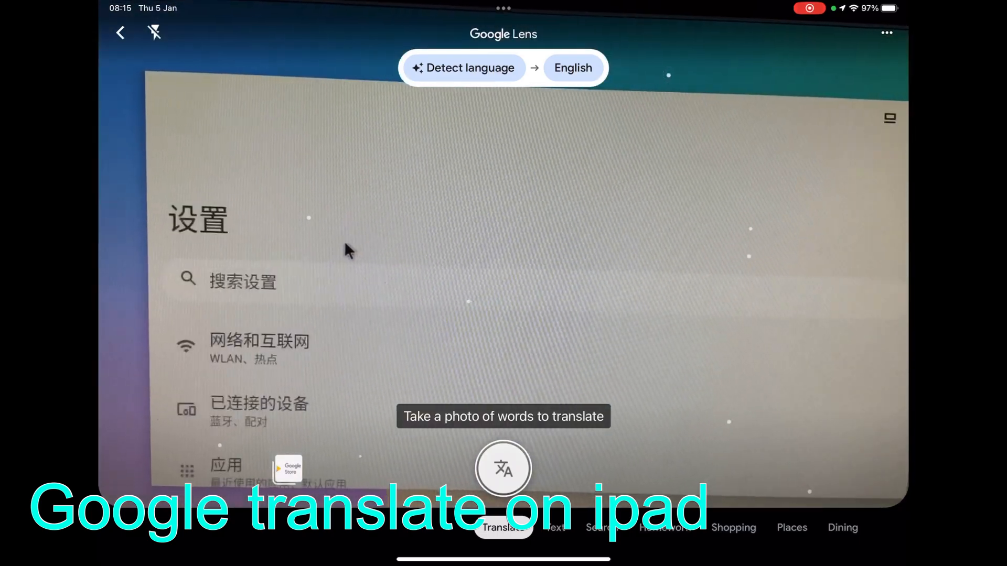
scroll(down, 3)
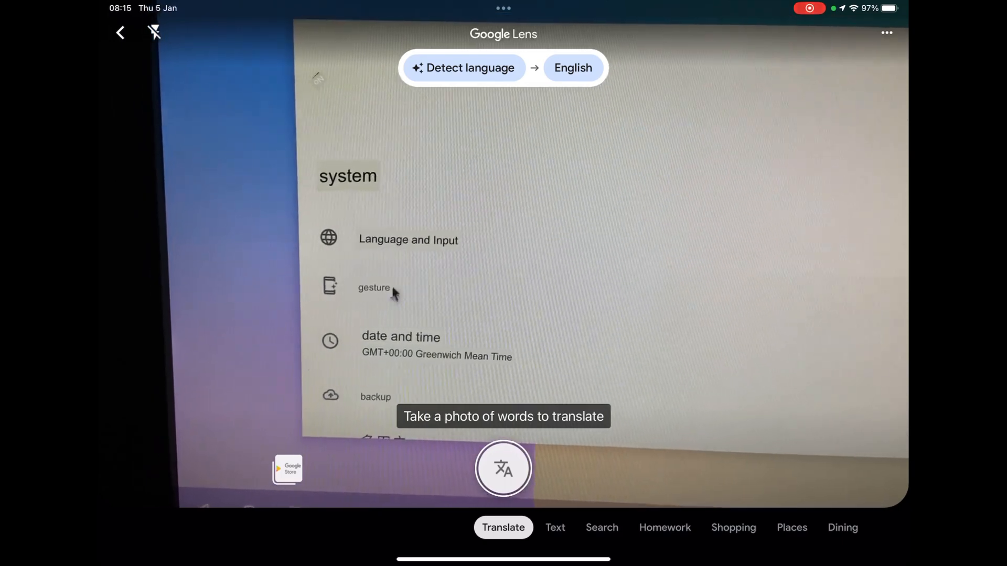
click(502, 468)
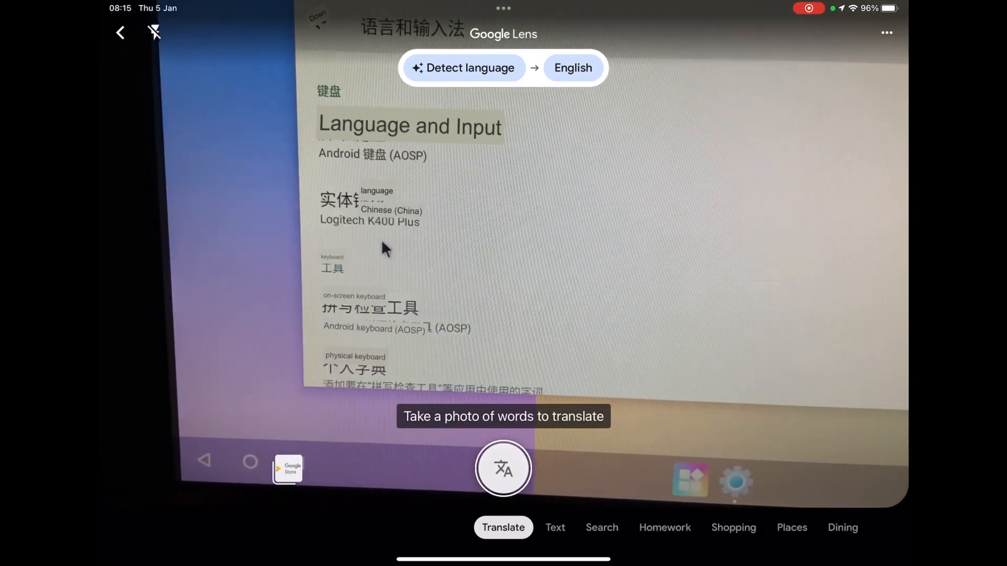
scroll(down, 3)
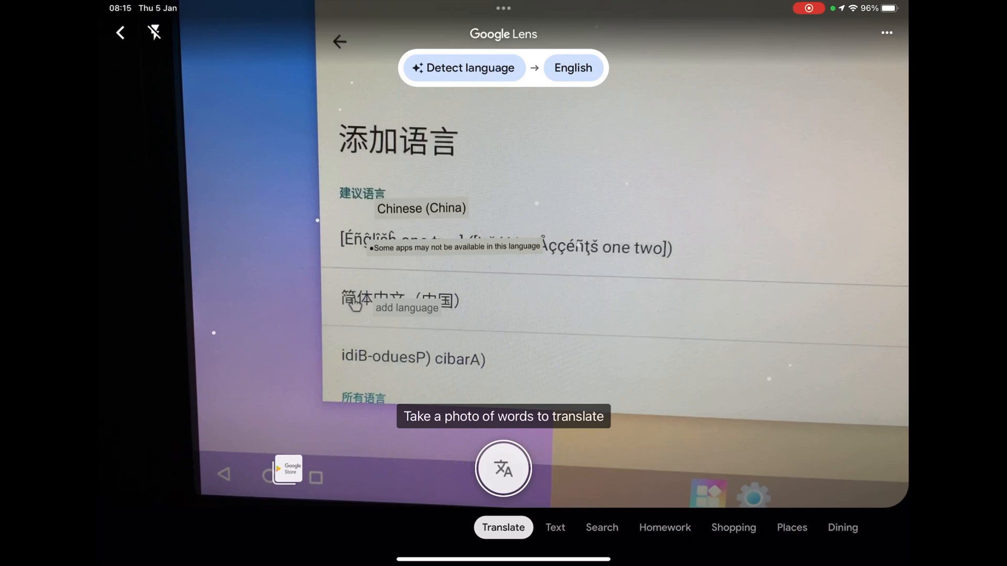
Scroll the add-language list to English and choose English (United Kingdom)
scroll(up, 3)
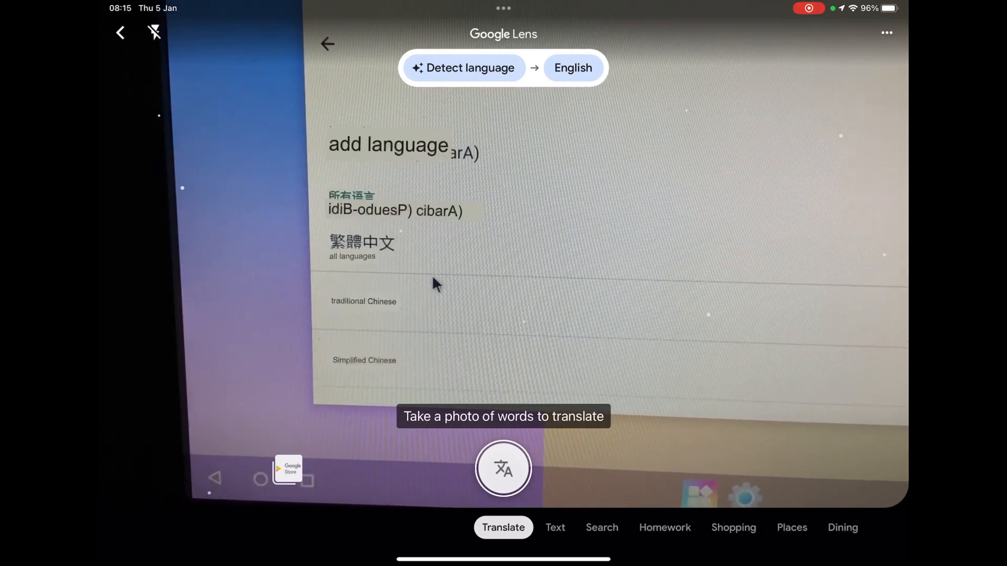
scroll(up, 3)
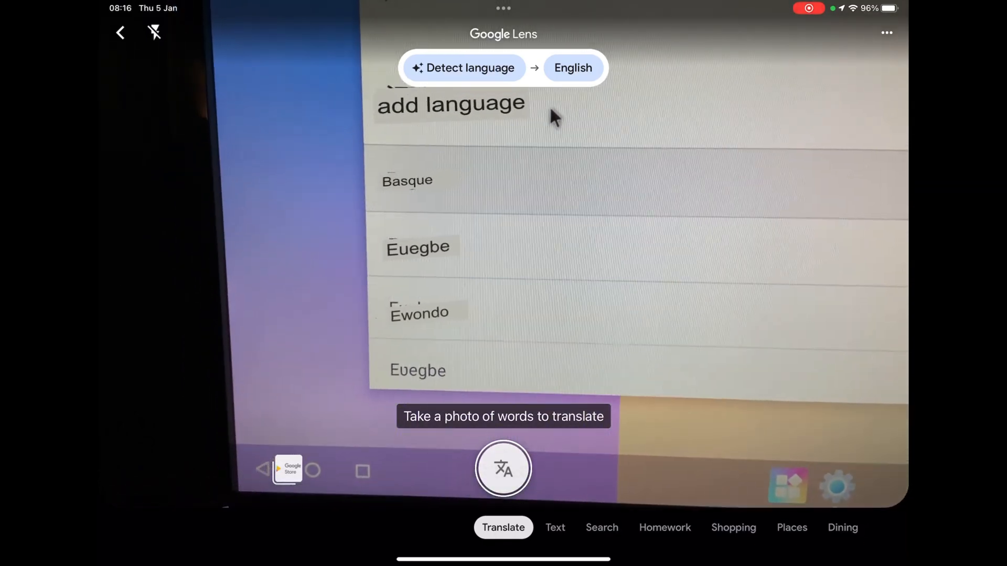
scroll(up, 3)
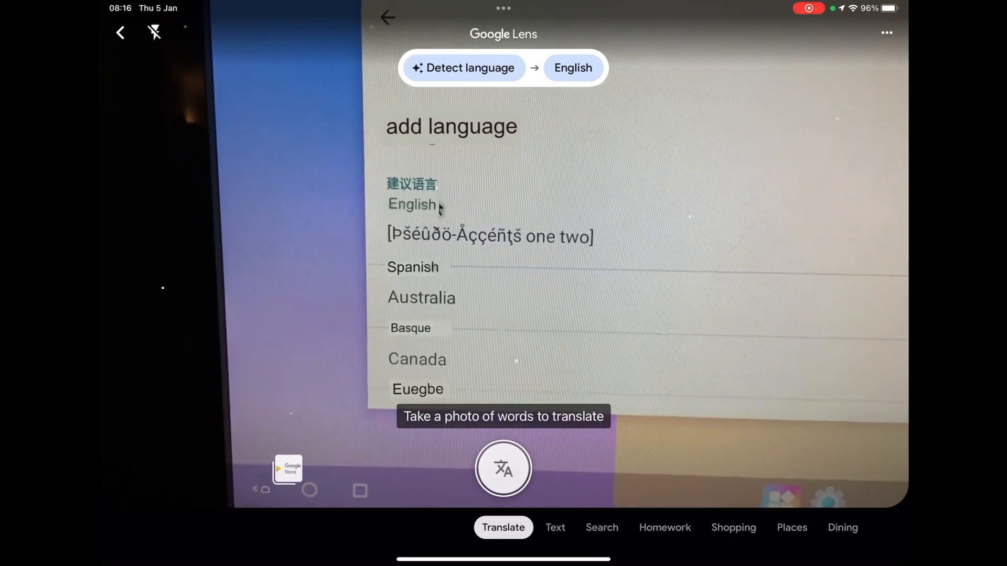
scroll(down, 3)
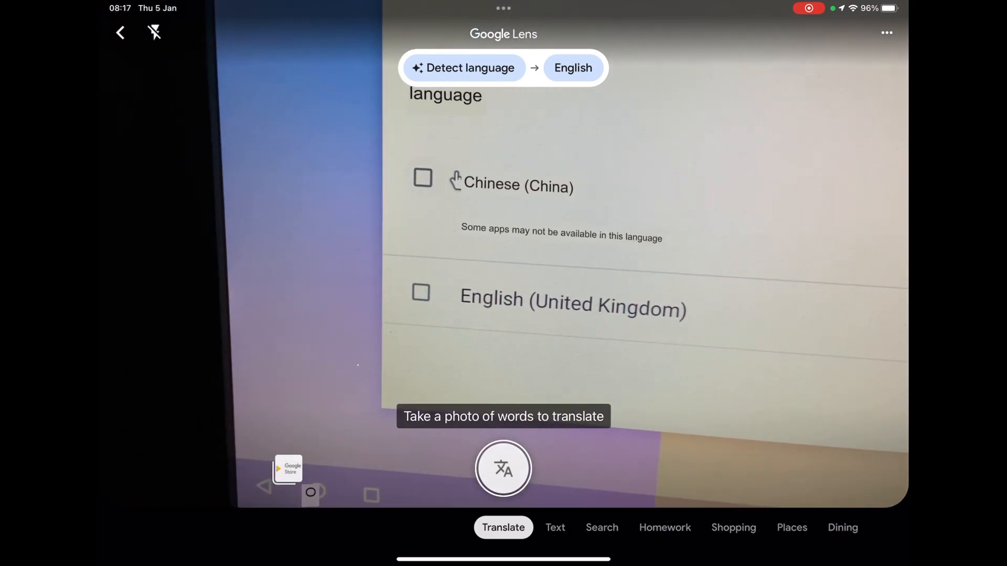
Tick Chinese (China) and delete it, leaving English (United Kingdom) only
click(421, 177)
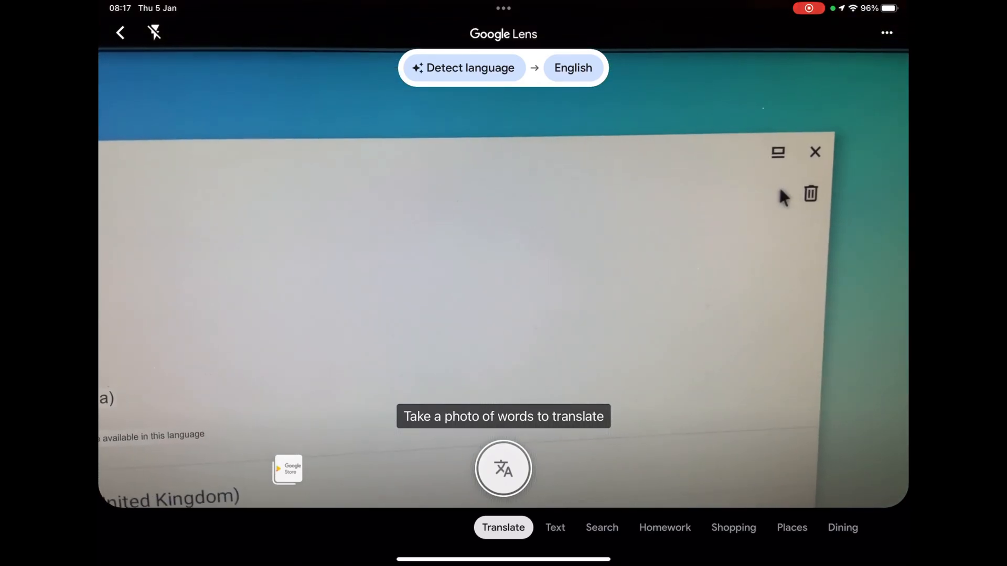
click(810, 194)
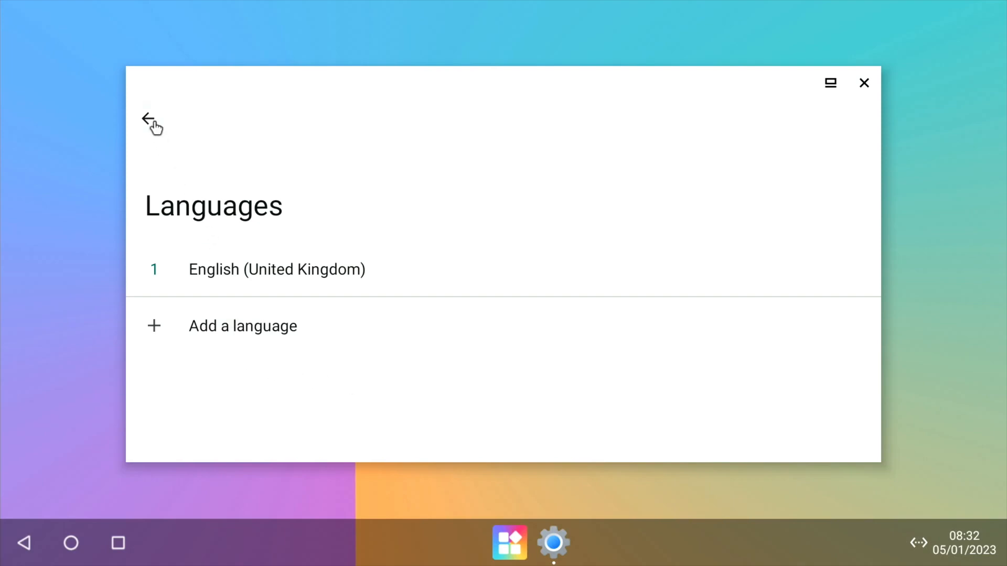
Back out through Languages and input and System to main Settings, then start a settings search
click(148, 119)
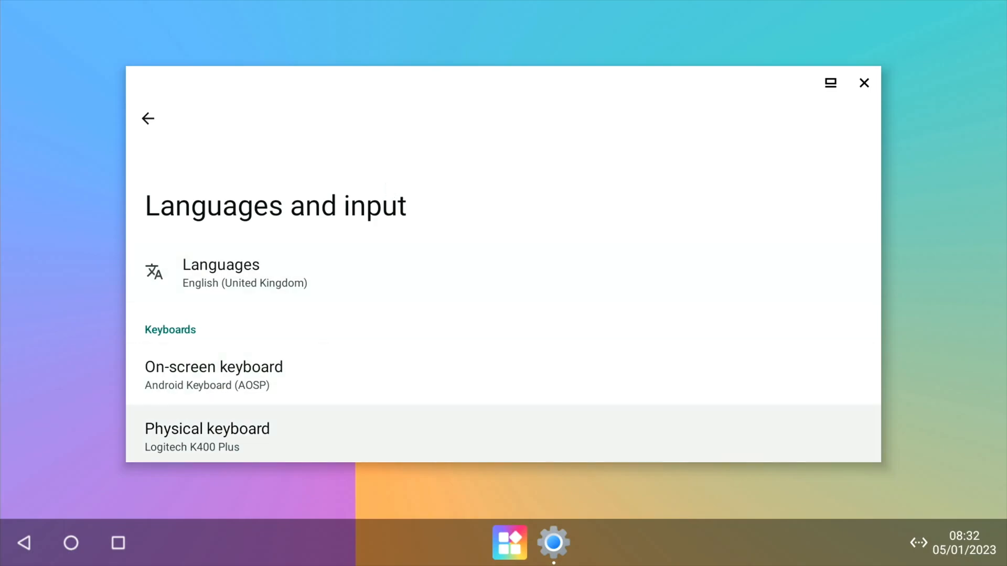
scroll(down, 3)
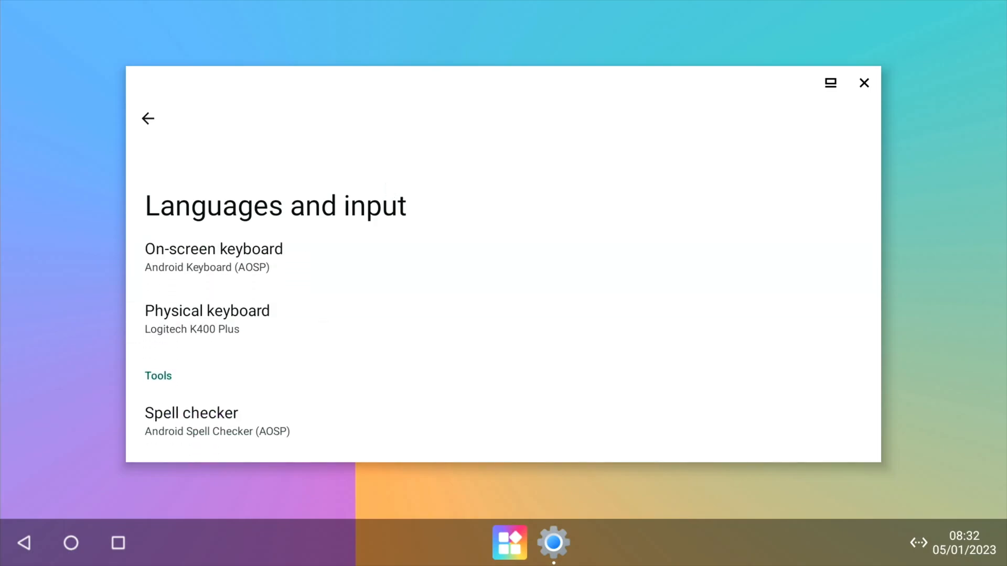
mouse_move(153, 121)
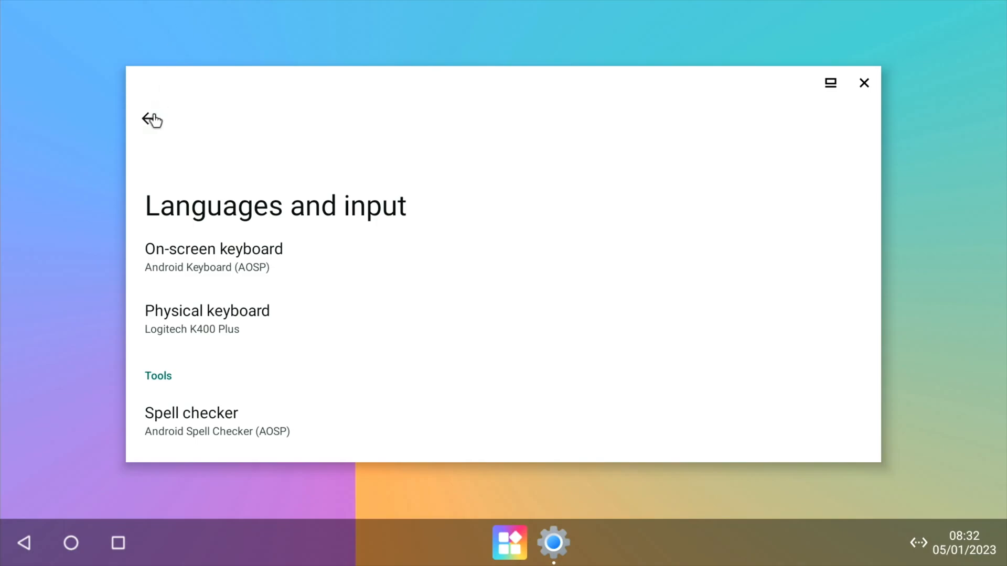
click(148, 119)
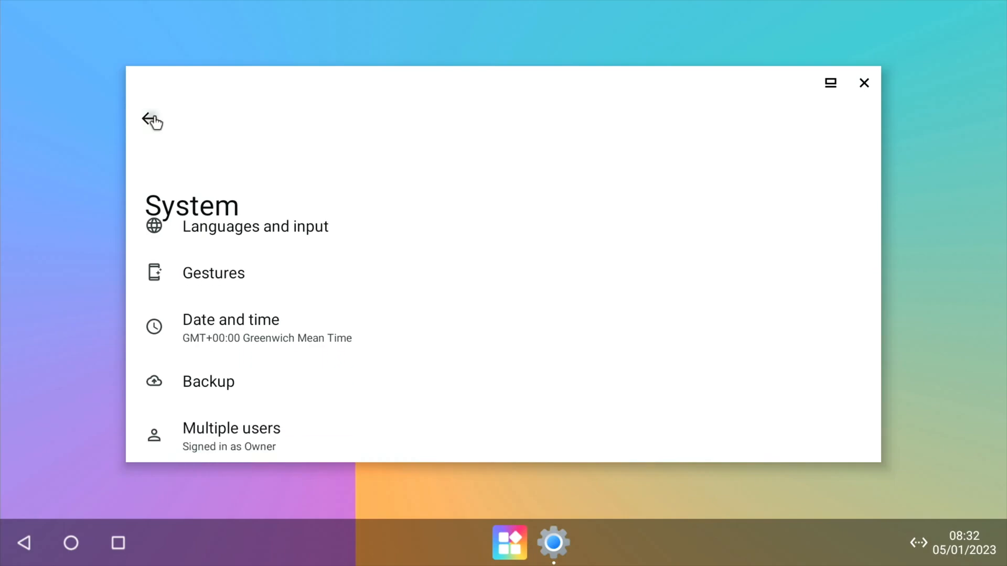
click(153, 121)
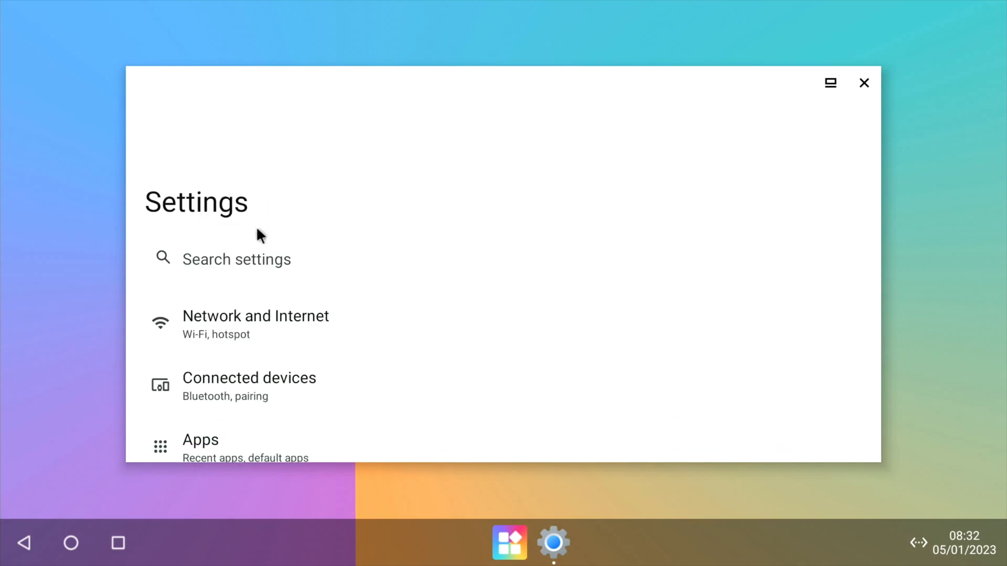
click(257, 259)
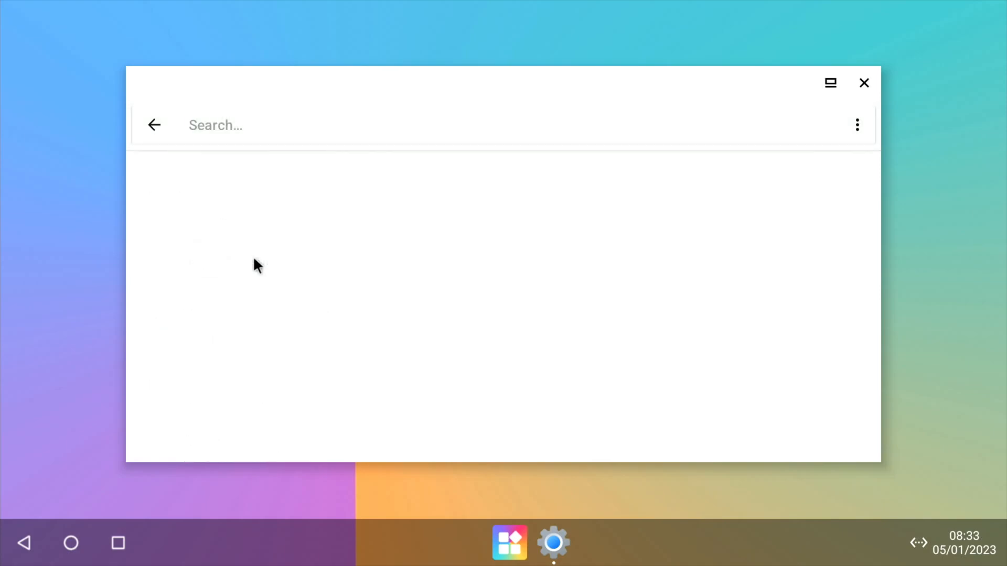
text(sys)
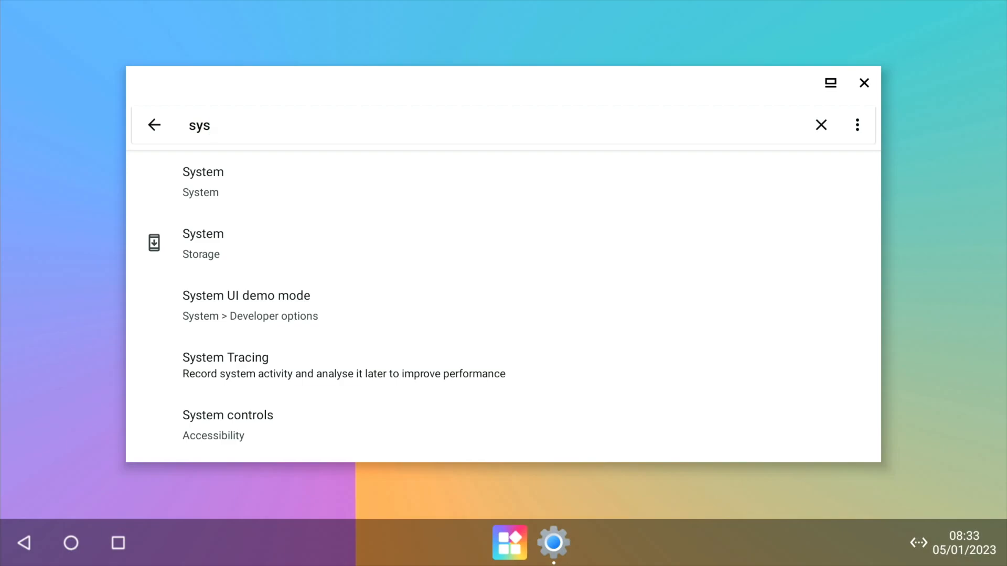
mouse_move(327, 327)
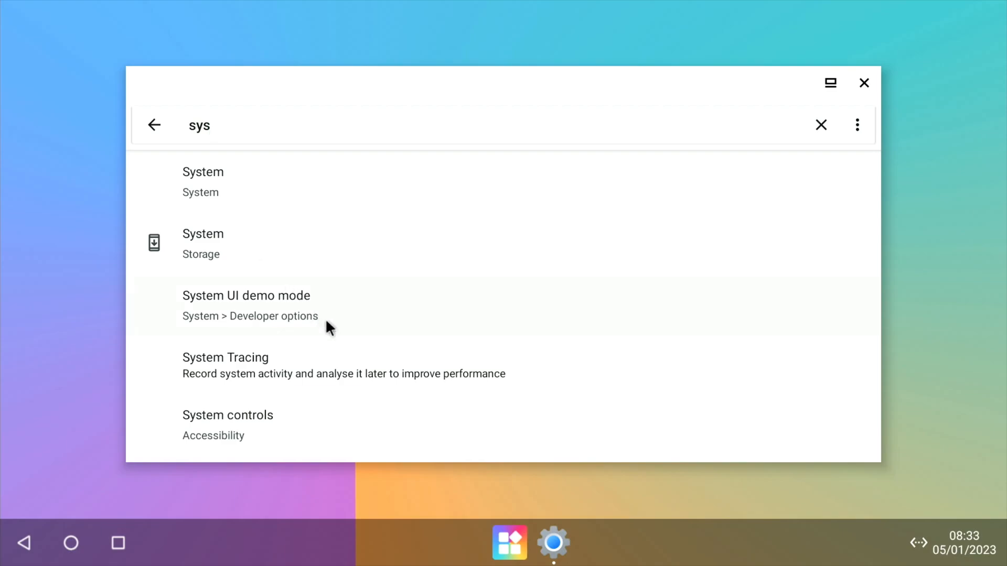
click(820, 125)
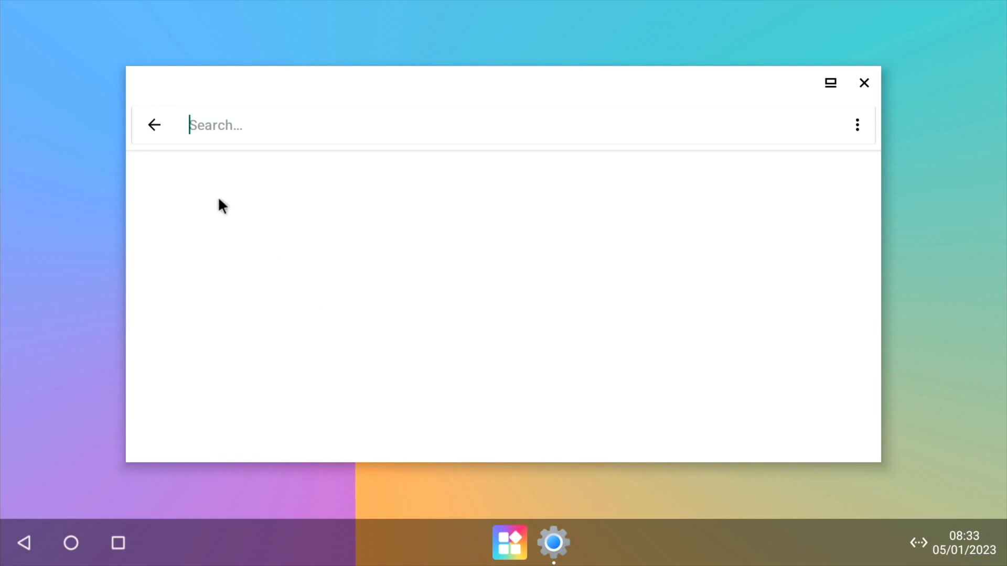
click(154, 124)
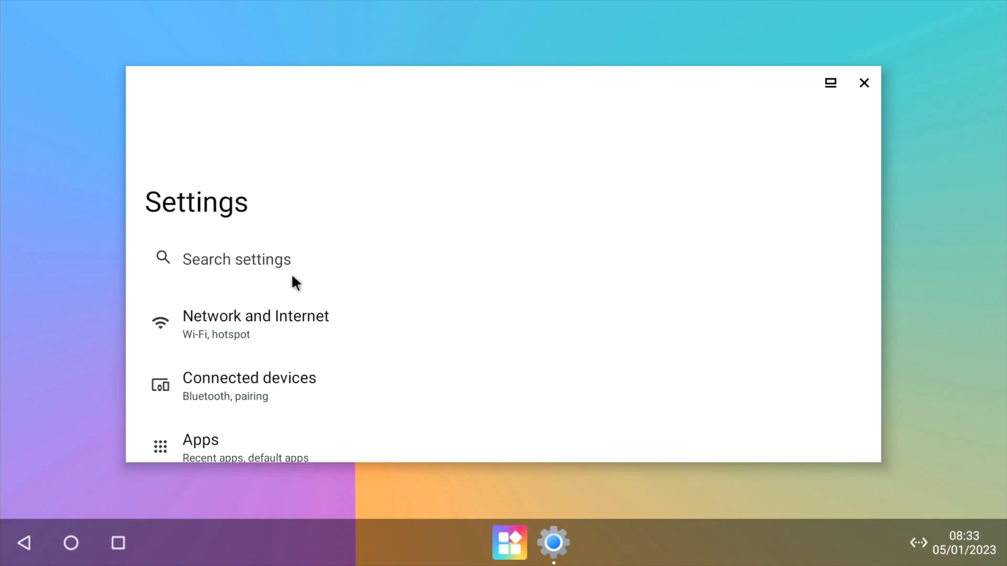
mouse_move(217, 267)
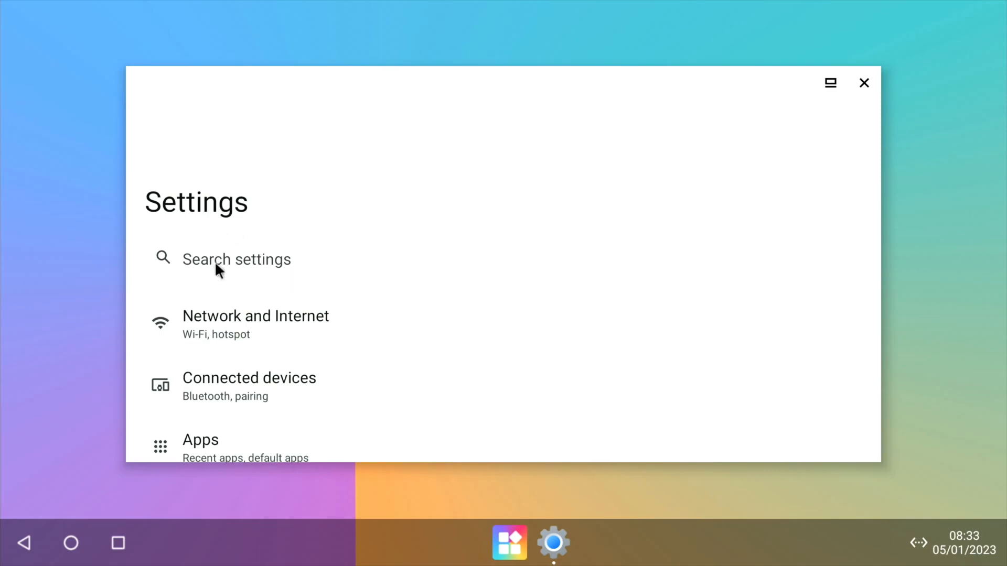
mouse_move(934, 529)
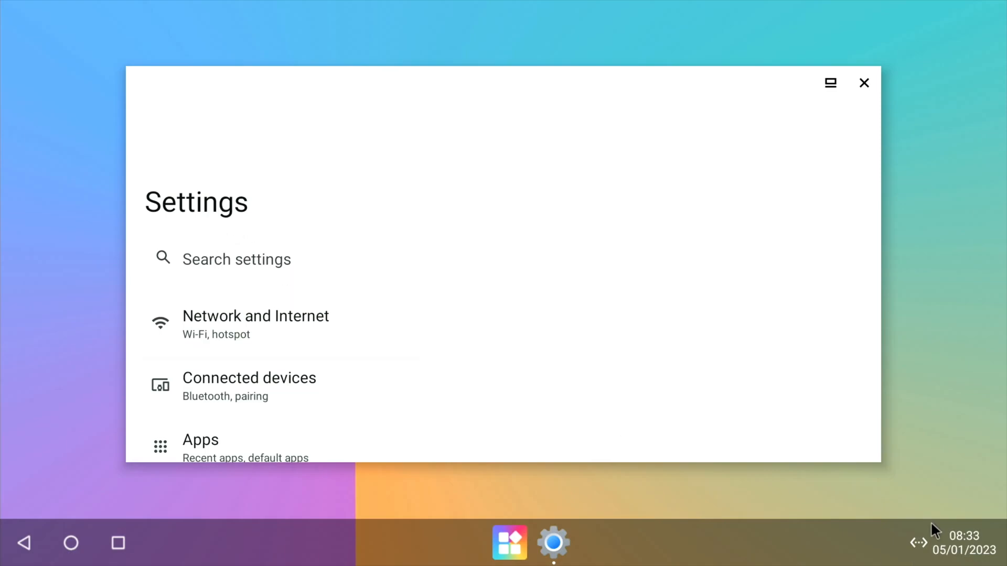
mouse_move(673, 498)
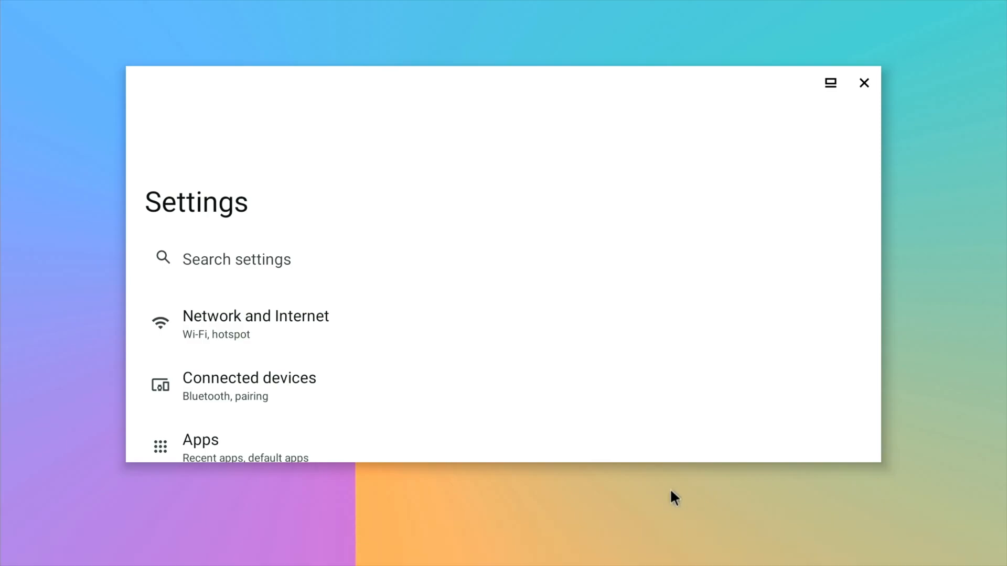
mouse_move(526, 553)
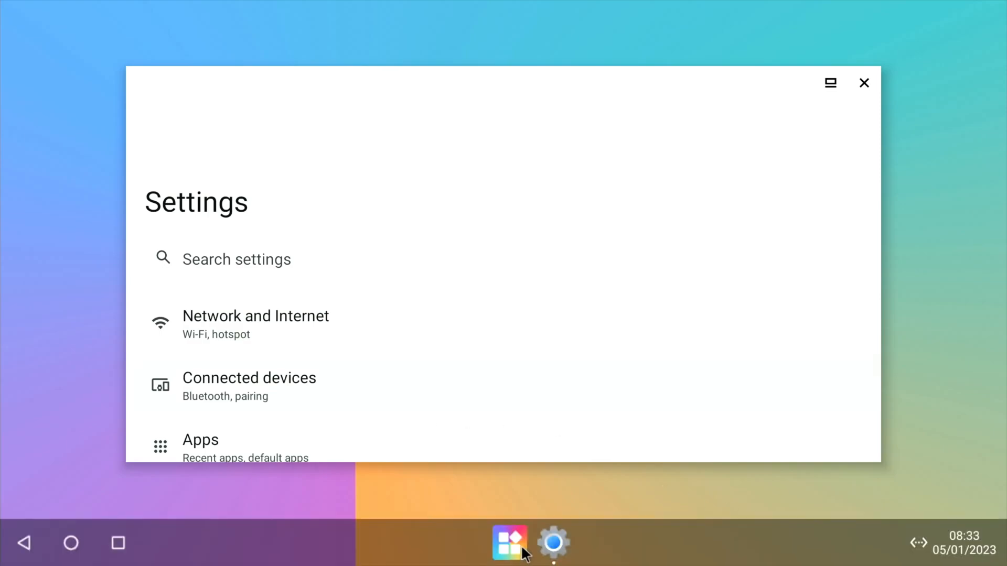
mouse_move(513, 547)
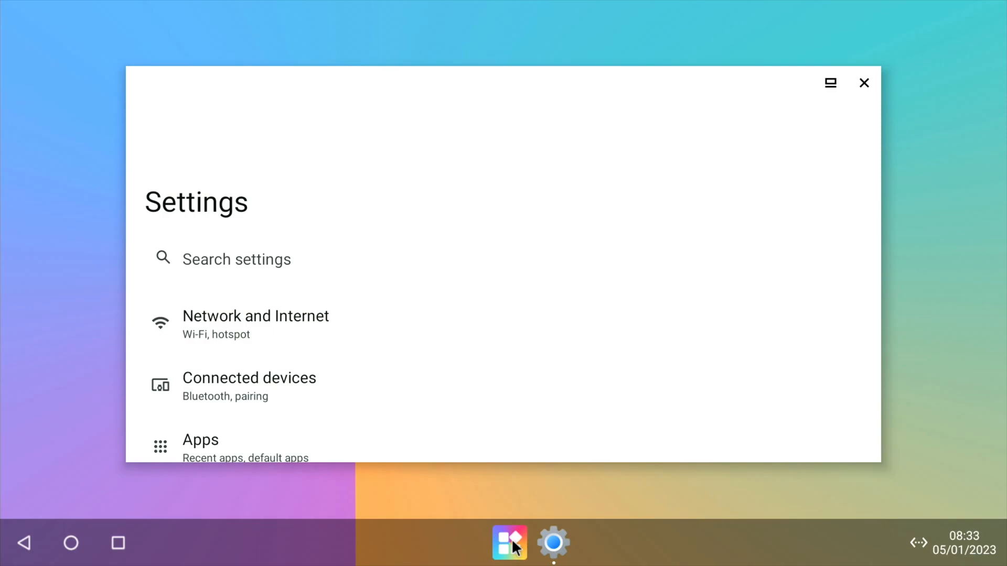
Launch File Manager from the launcher's app grid, showing internal storage folders
click(510, 542)
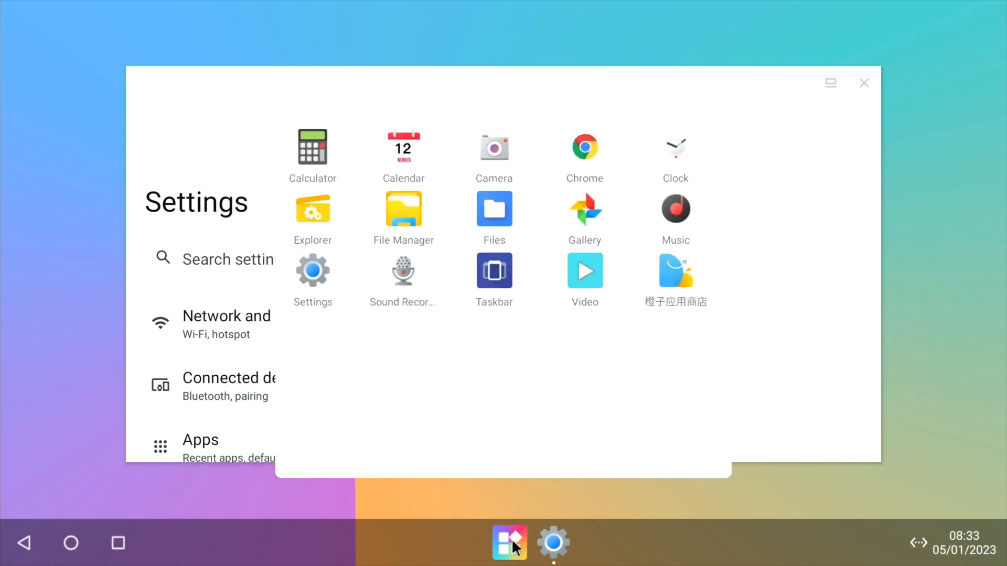
mouse_move(403, 276)
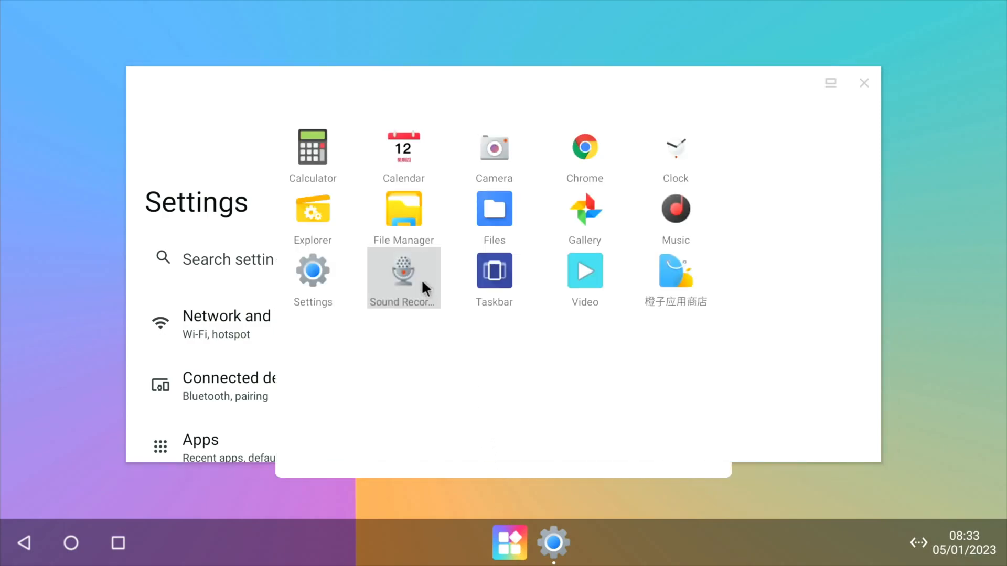
click(403, 208)
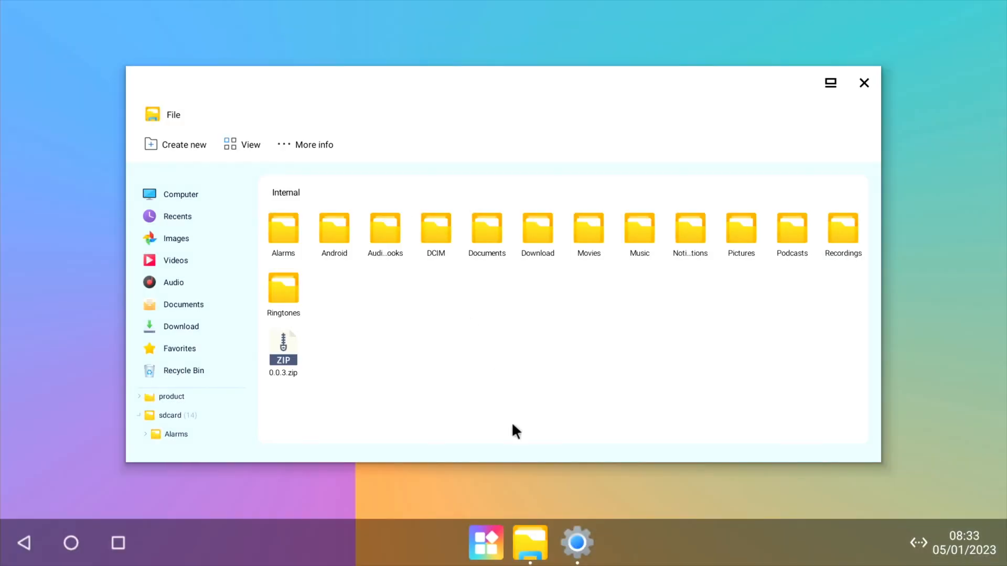
mouse_move(219, 315)
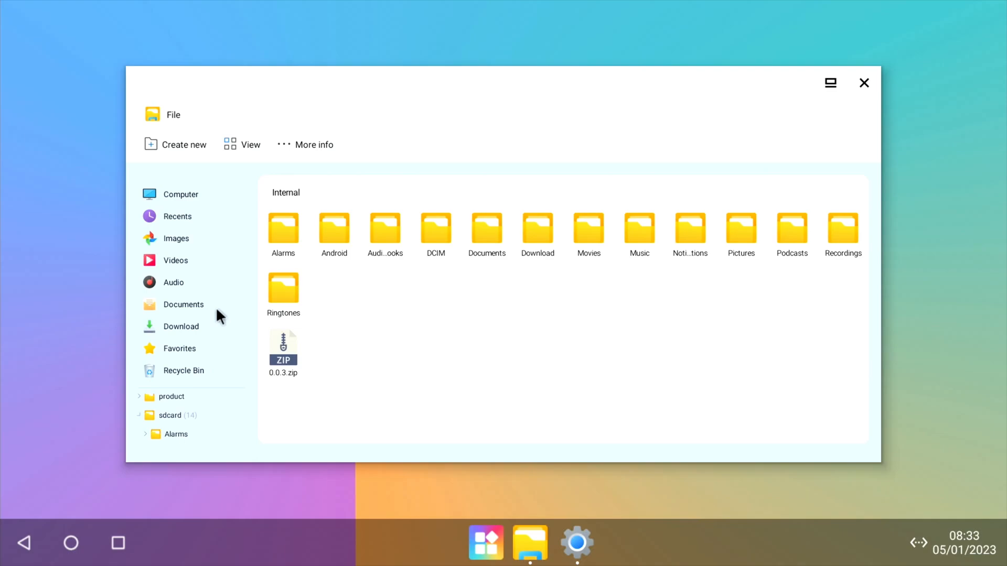
mouse_move(209, 316)
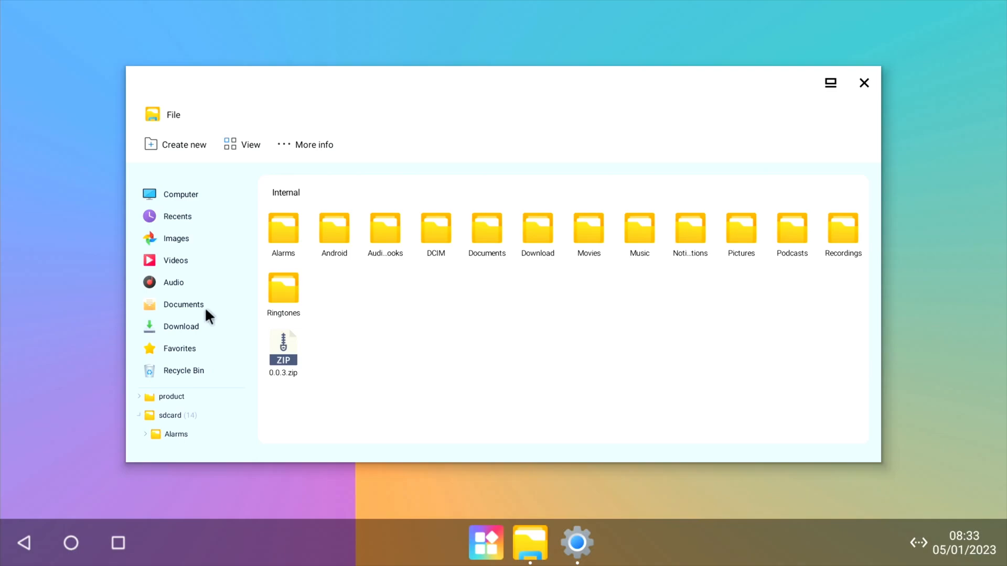
mouse_move(205, 272)
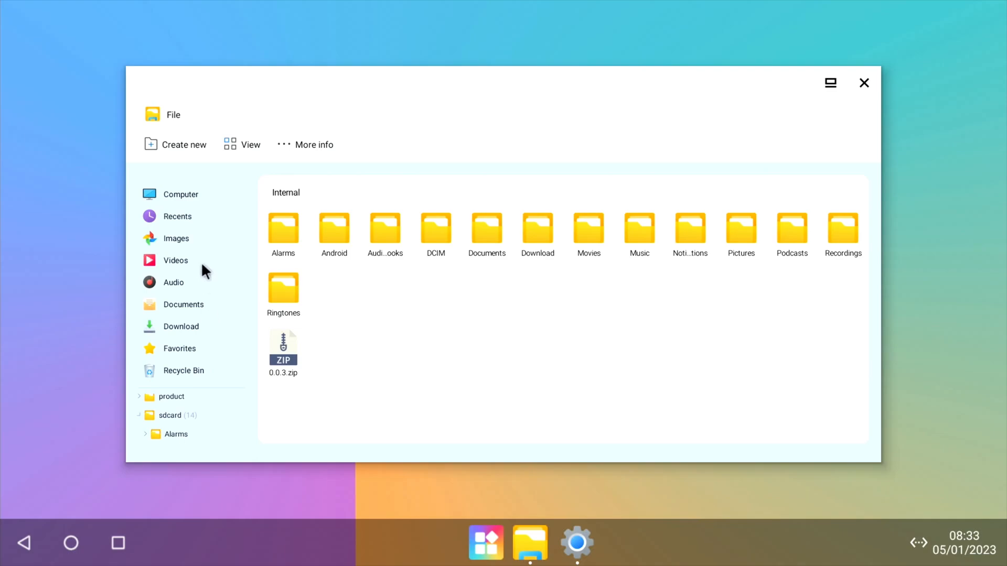
mouse_move(212, 518)
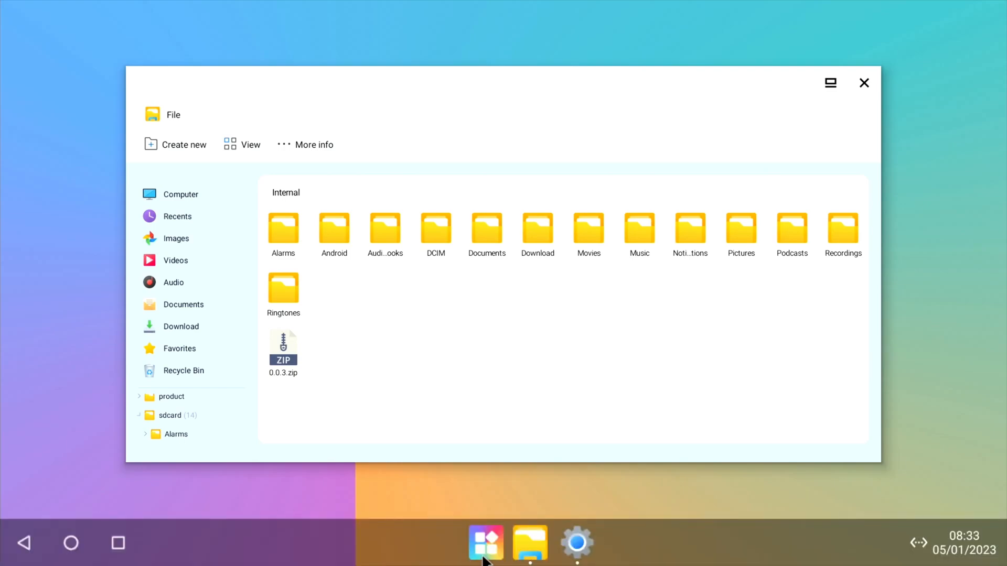
mouse_move(488, 400)
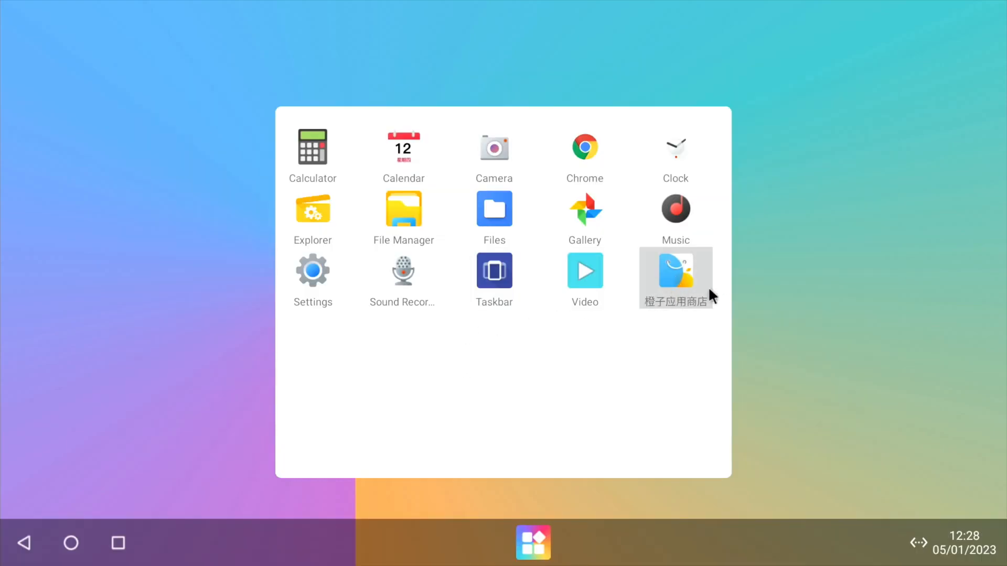
mouse_move(564, 321)
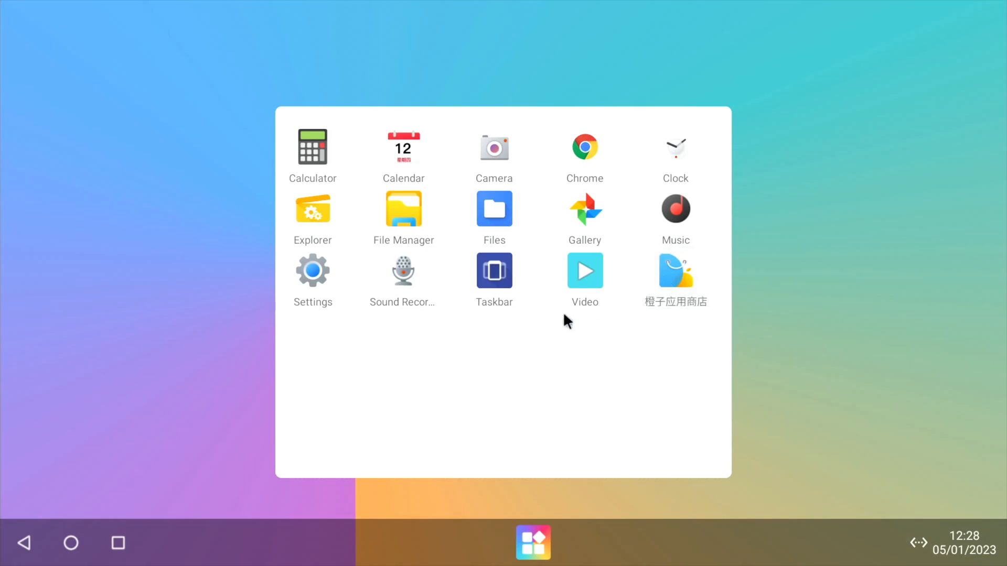
mouse_move(376, 299)
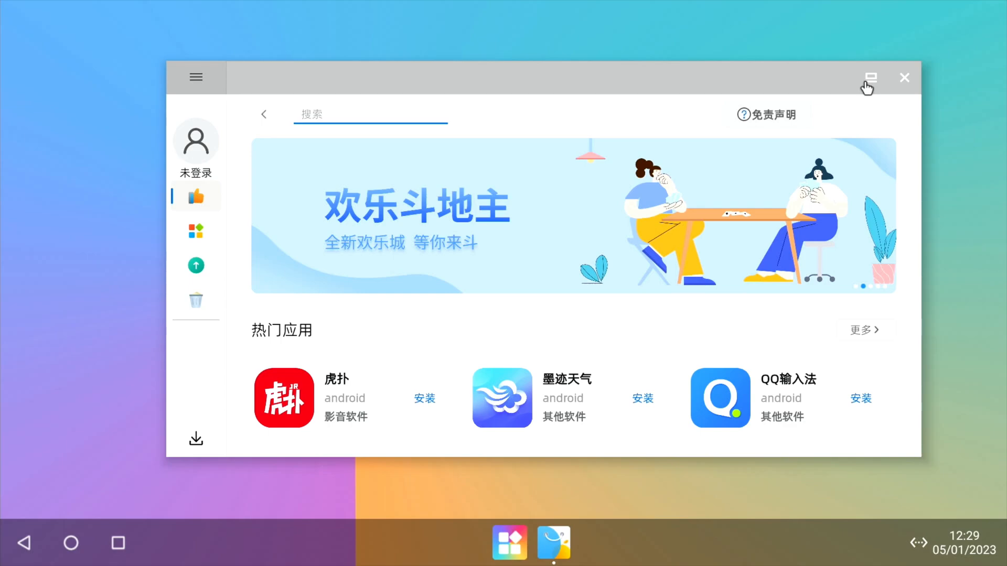
Maximize the 橙子应用商店 window to full screen, then restore it to floating
click(869, 77)
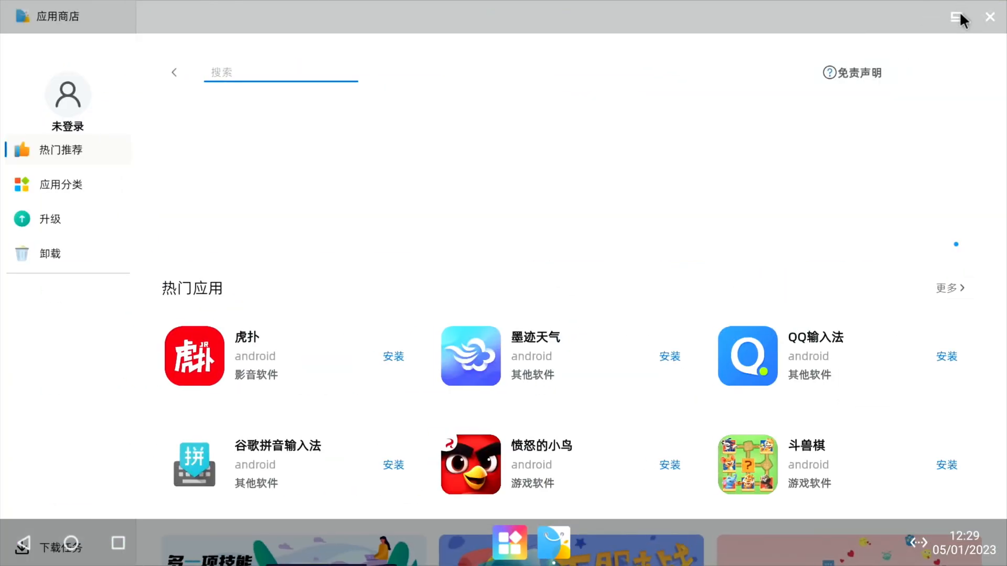
click(956, 17)
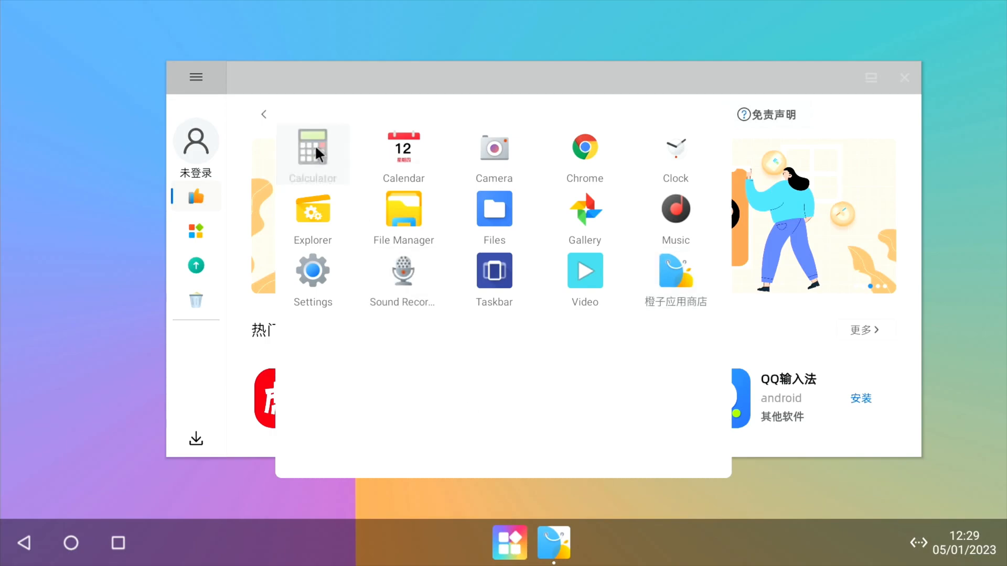
Launch Calculator as a floating window beside the store and resize it by its corner
click(313, 154)
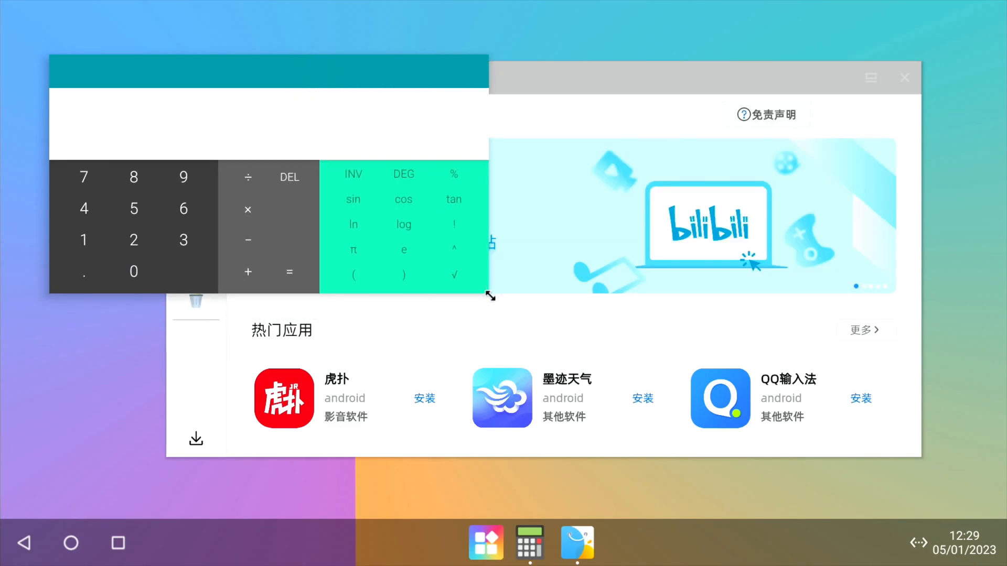
drag(270, 70, 238, 35)
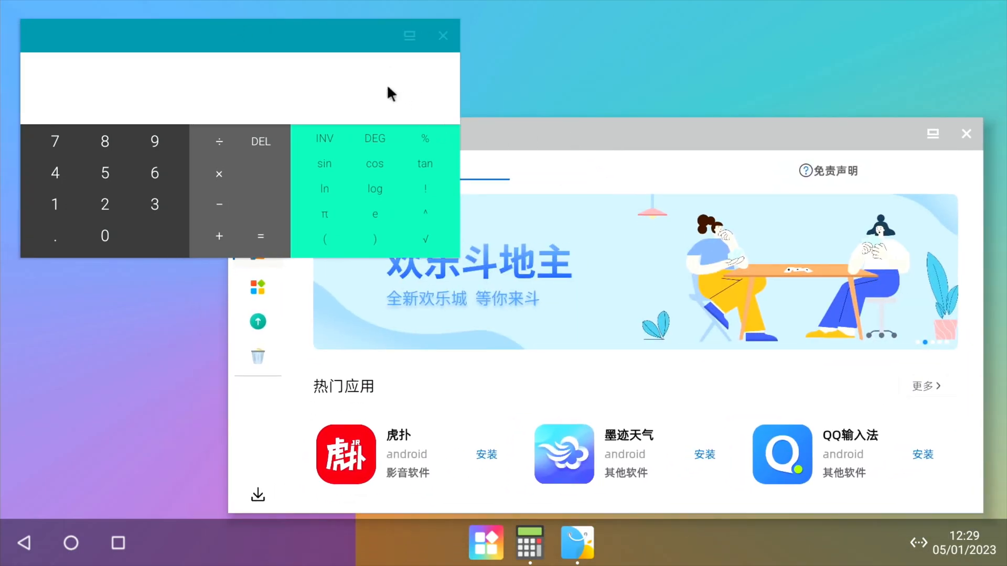
mouse_move(526, 142)
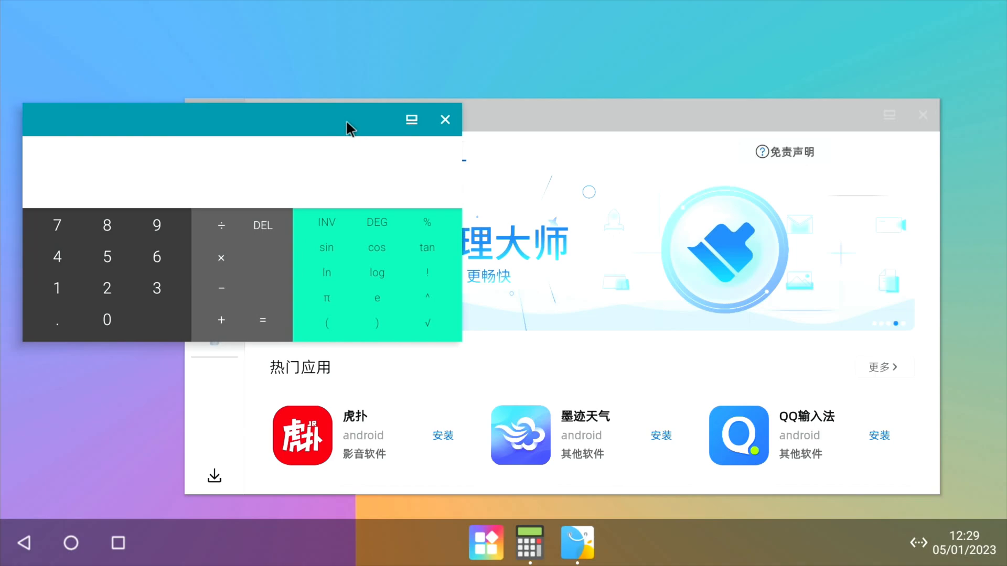
click(486, 542)
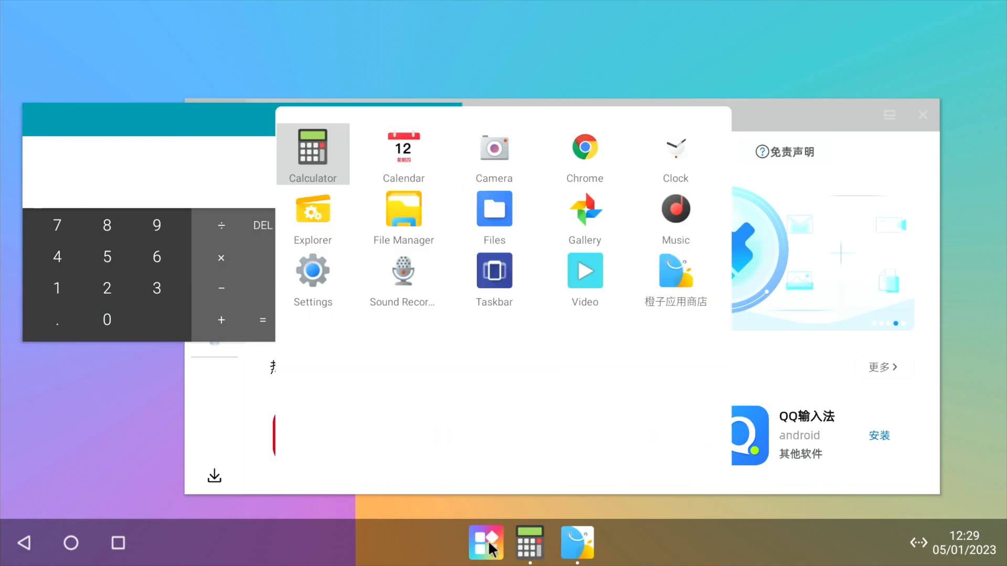
Launch Clock as a third floating window, then show the running-apps overview
click(675, 147)
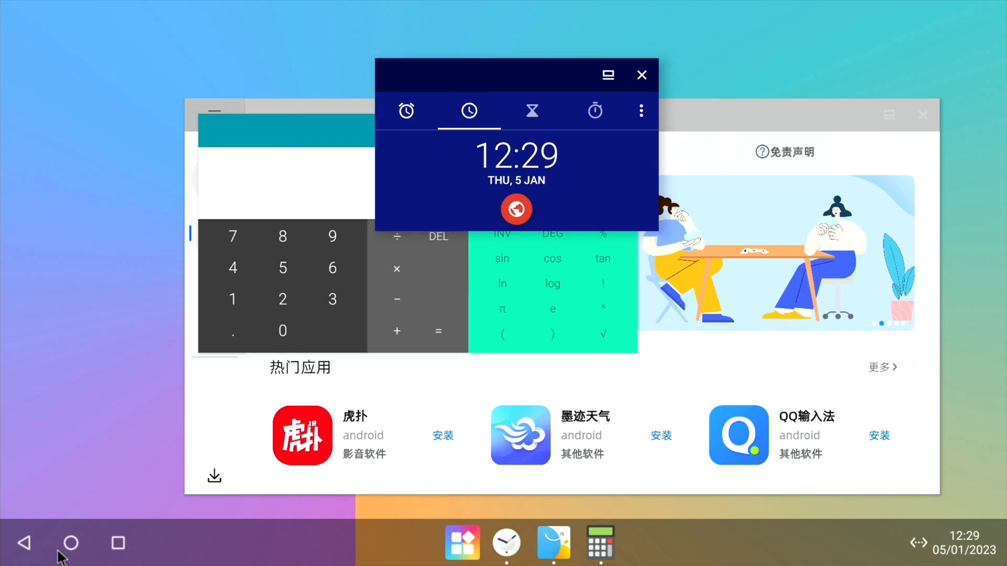
click(117, 542)
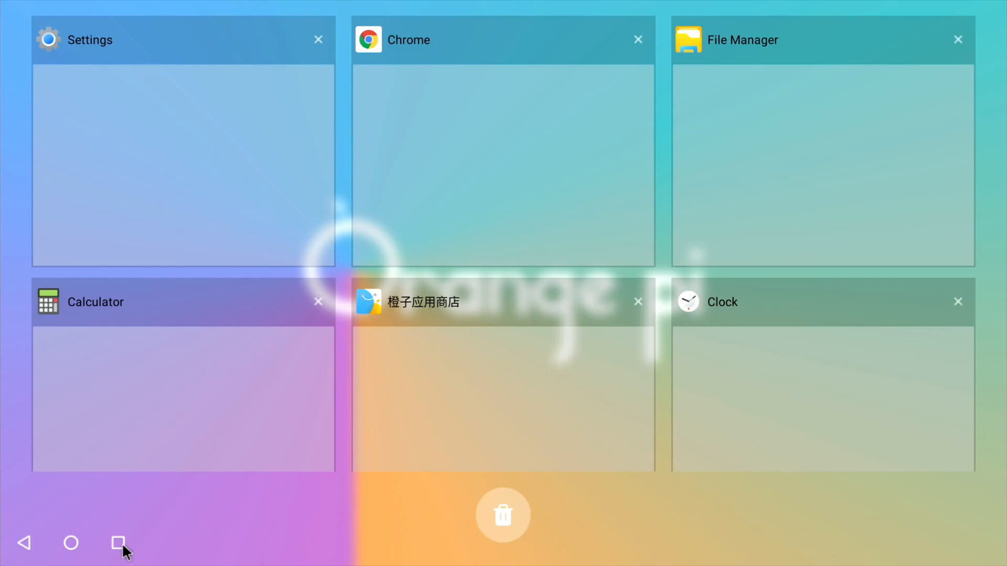
mouse_move(497, 366)
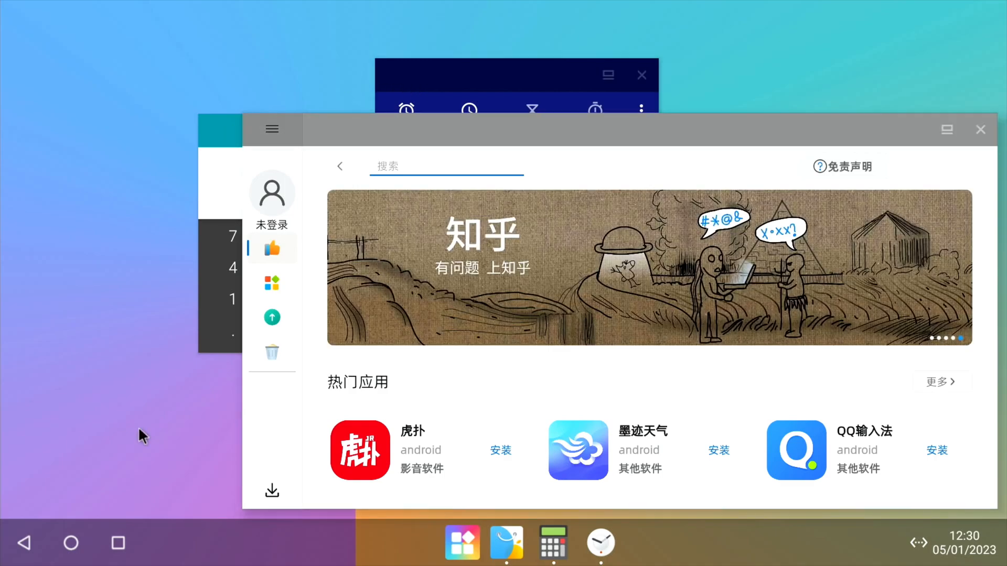
Reopen the recent apps overview after bringing the app store forward
click(118, 544)
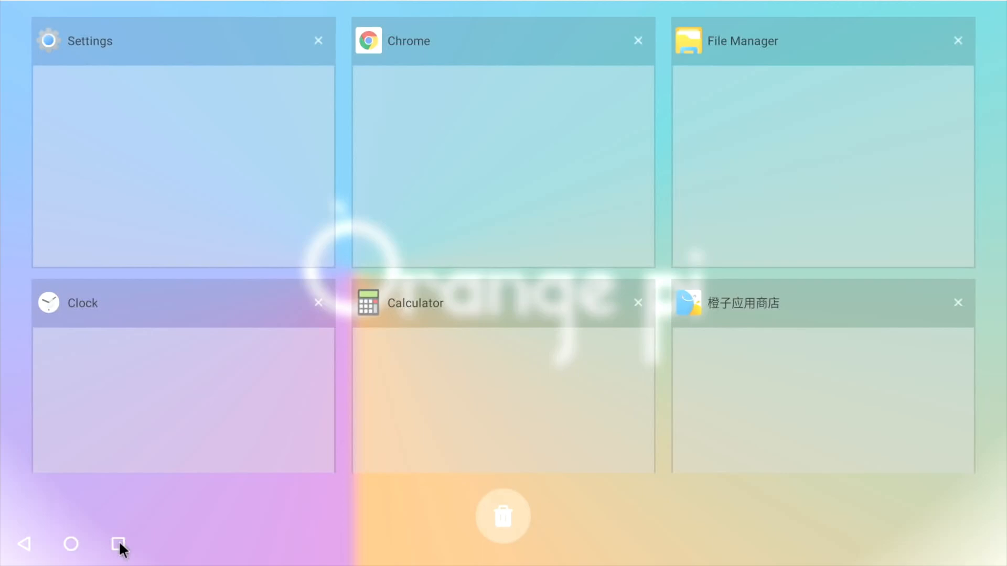
mouse_move(717, 395)
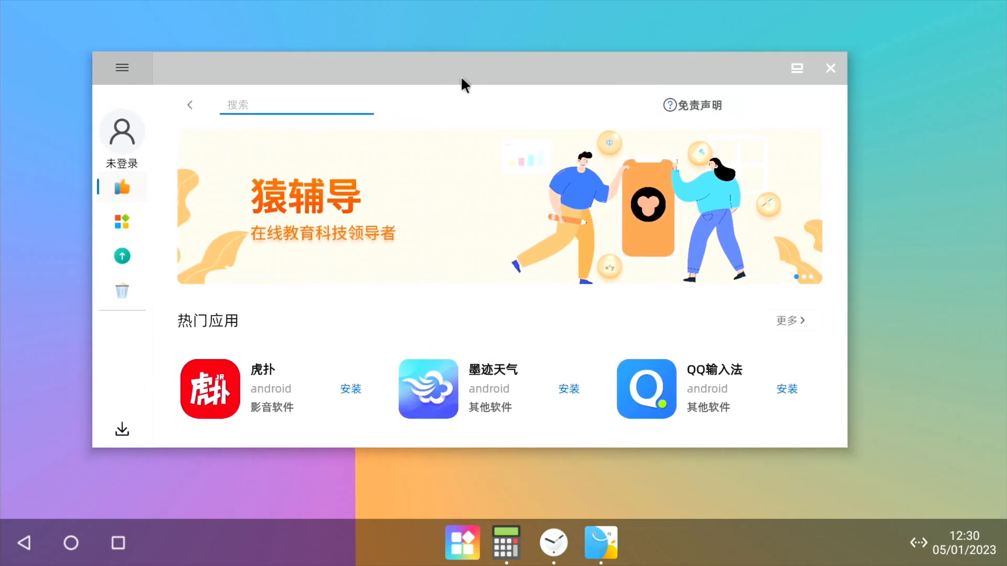
Restore the Calculator and Clock windows behind the app store
scroll(down, 3)
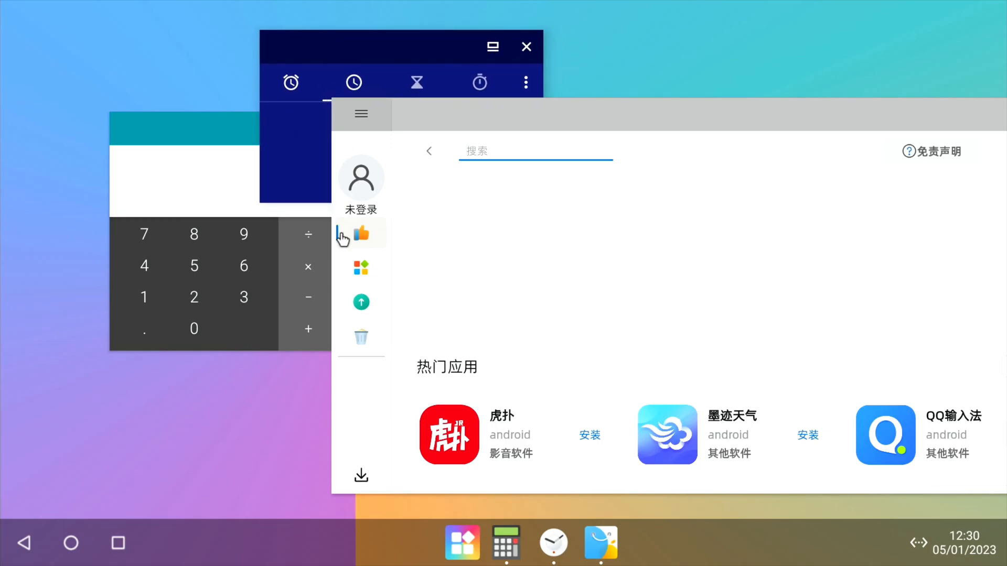
mouse_move(215, 420)
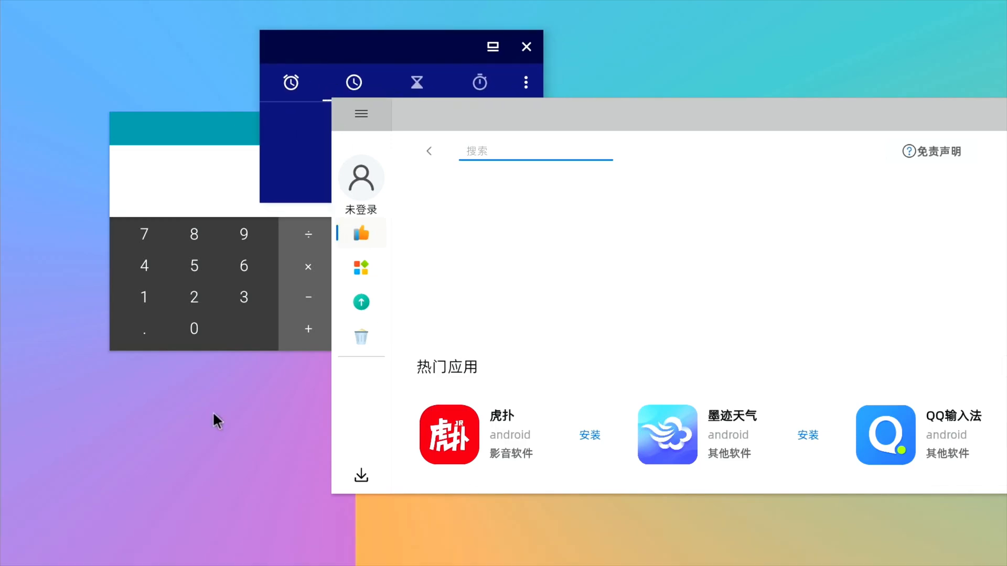